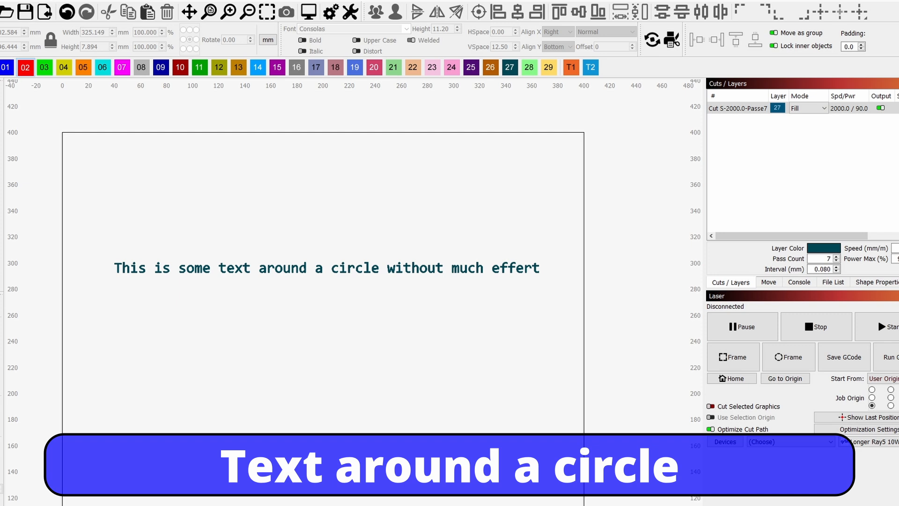
pyautogui.moveTo(275, 409)
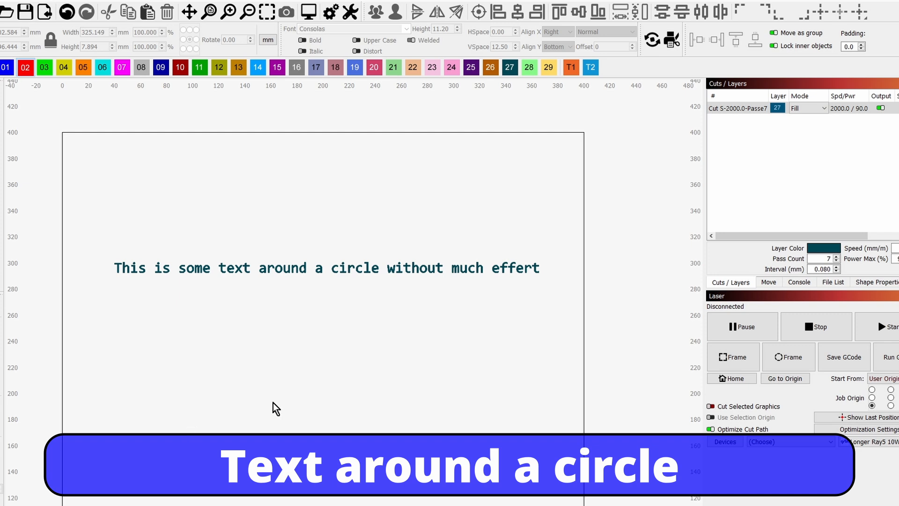
pyautogui.moveTo(303, 271)
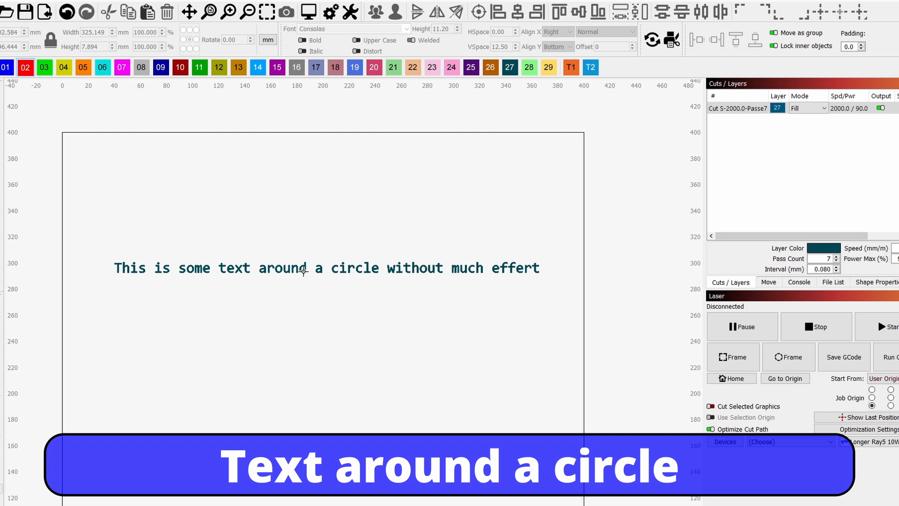
# Select the text line 'This is some text around a circle without much effert' on the canvas.
pyautogui.click(325, 268)
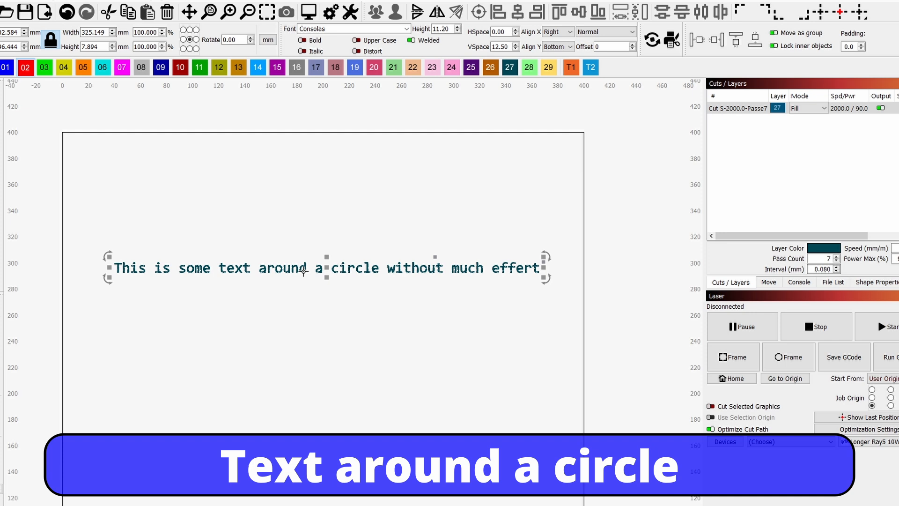
# Zoom the canvas out to make room for drawing a circle beside the text.
pyautogui.scroll(-3)
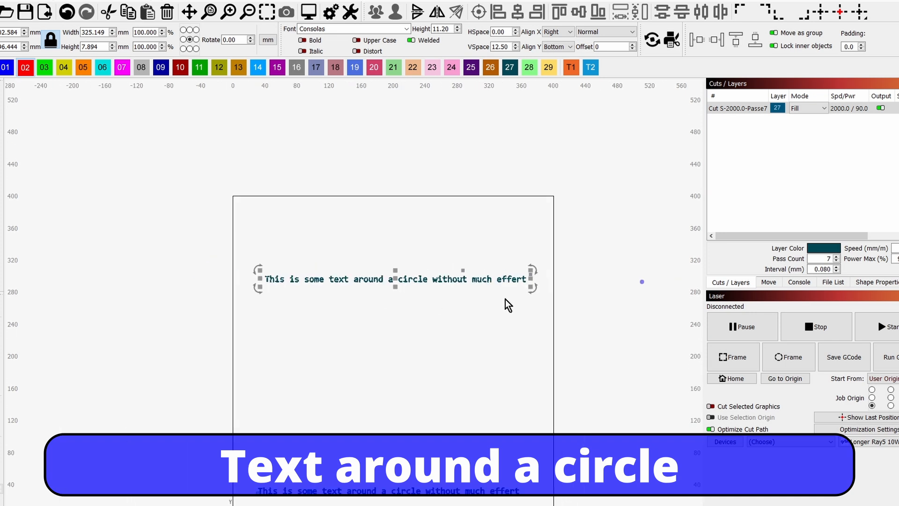
pyautogui.scroll(-3)
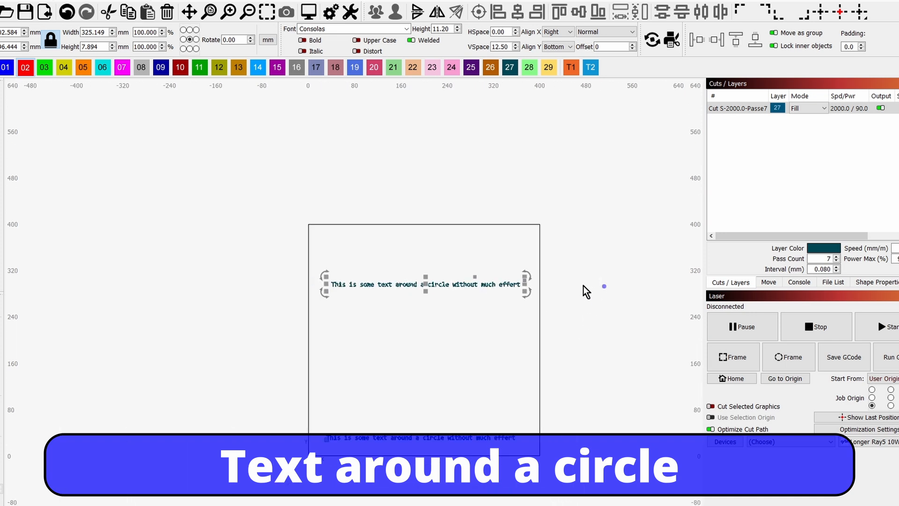
pyautogui.moveTo(515, 286)
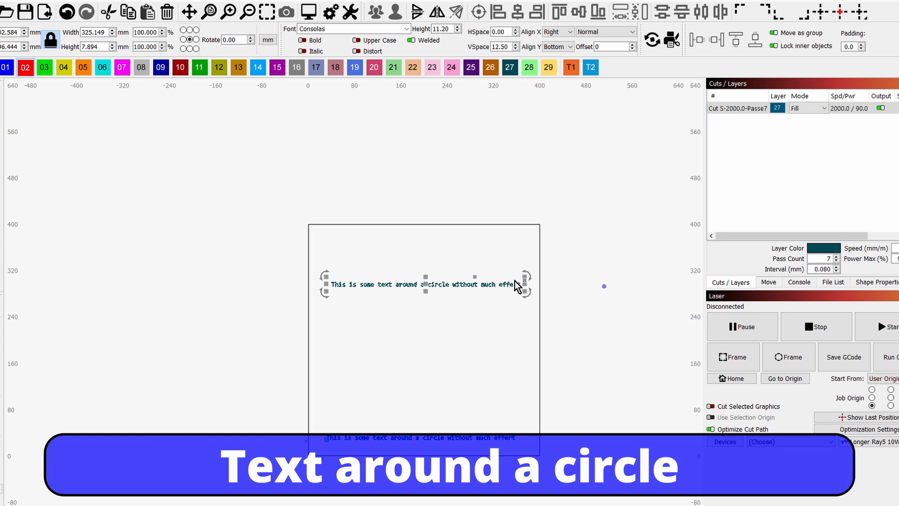
pyautogui.moveTo(604, 287)
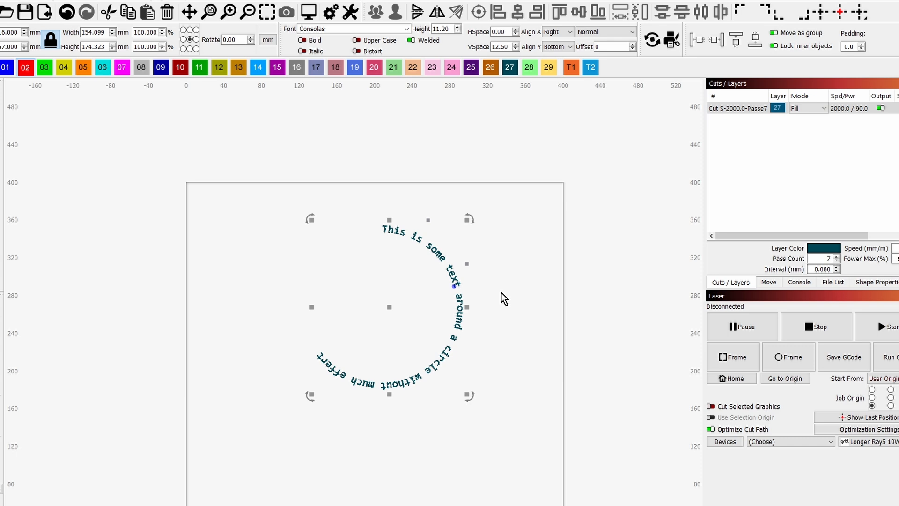
pyautogui.moveTo(499, 305)
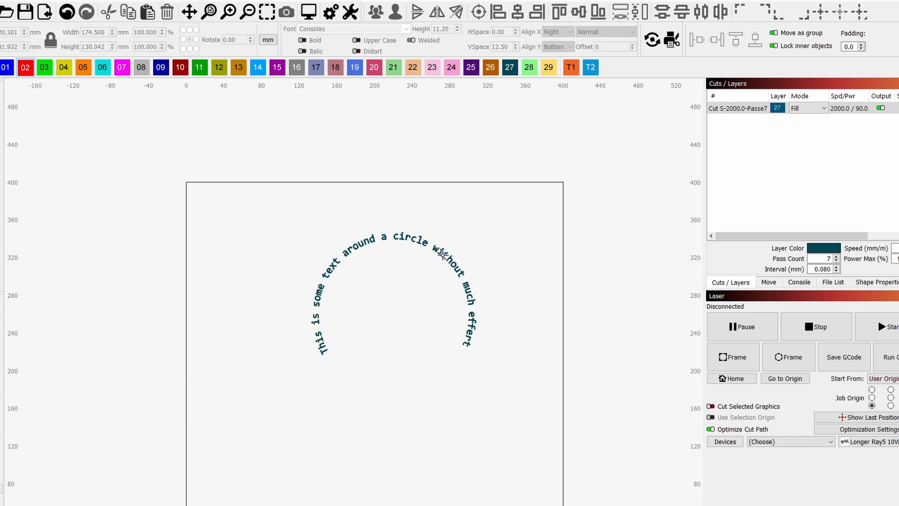
# Select the curved text and raise its Height to 16.20 so the letters are larger.
pyautogui.click(339, 261)
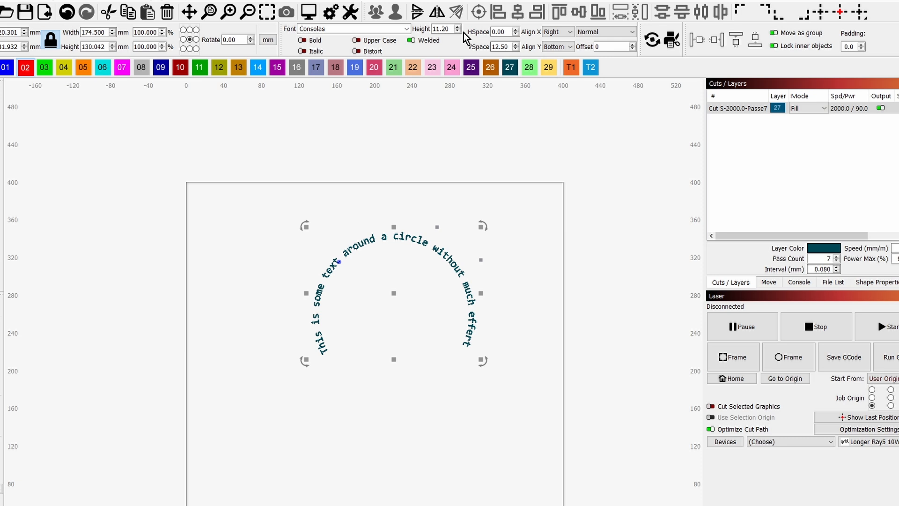
pyautogui.click(458, 26)
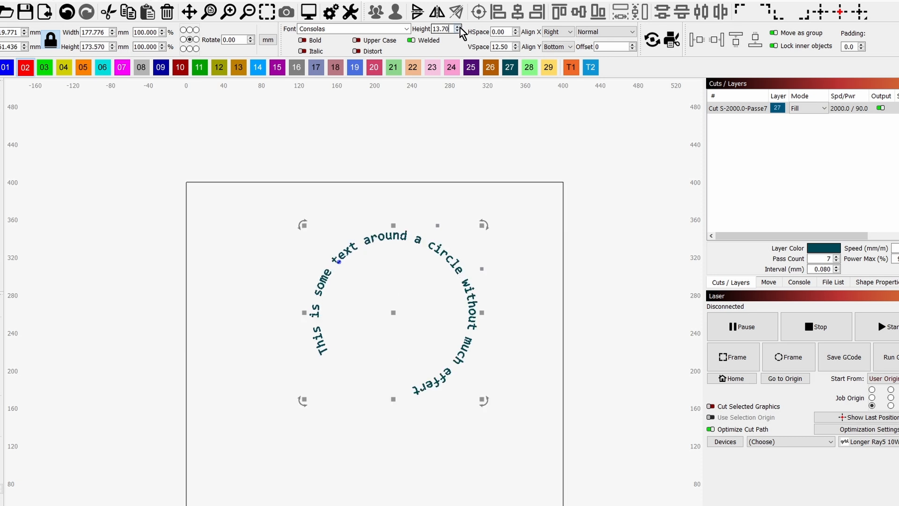
pyautogui.click(457, 27)
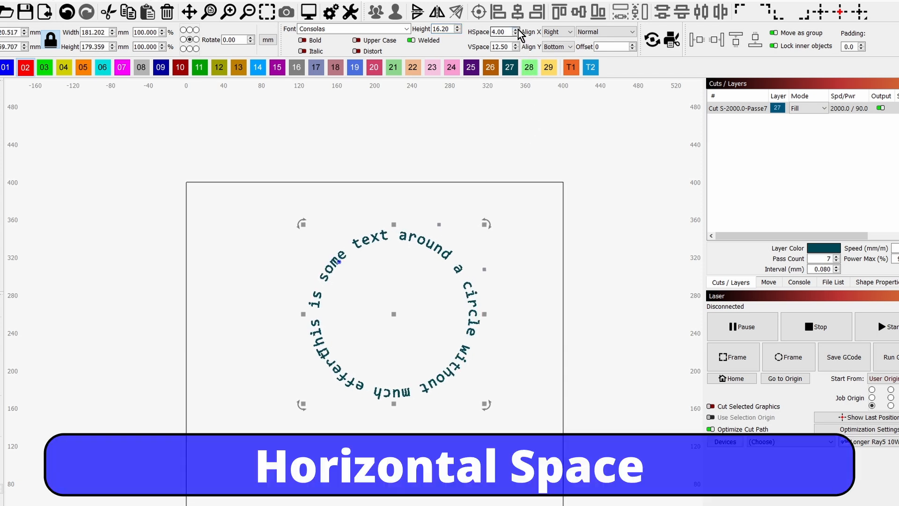
# Settle HSpace at 2.00 after trying 3.00, and return VSpace to 15.00 after raising it.
pyautogui.click(515, 34)
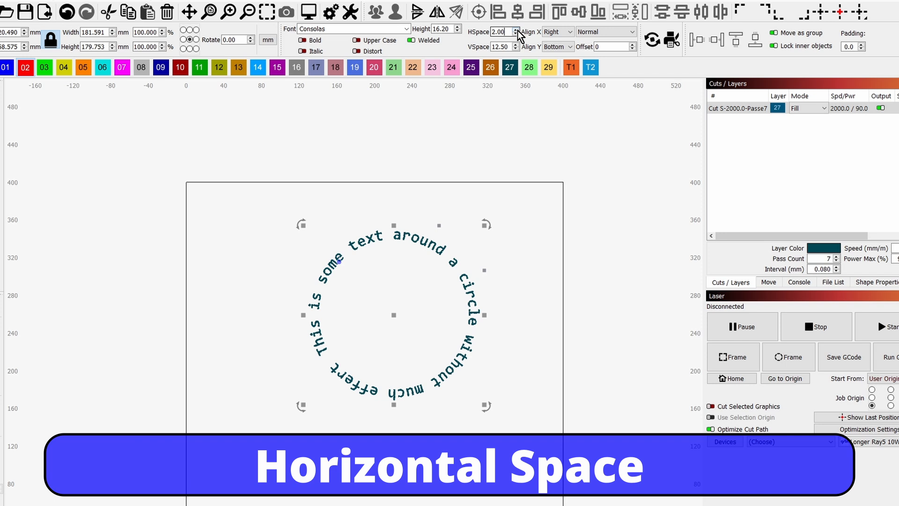
pyautogui.click(515, 29)
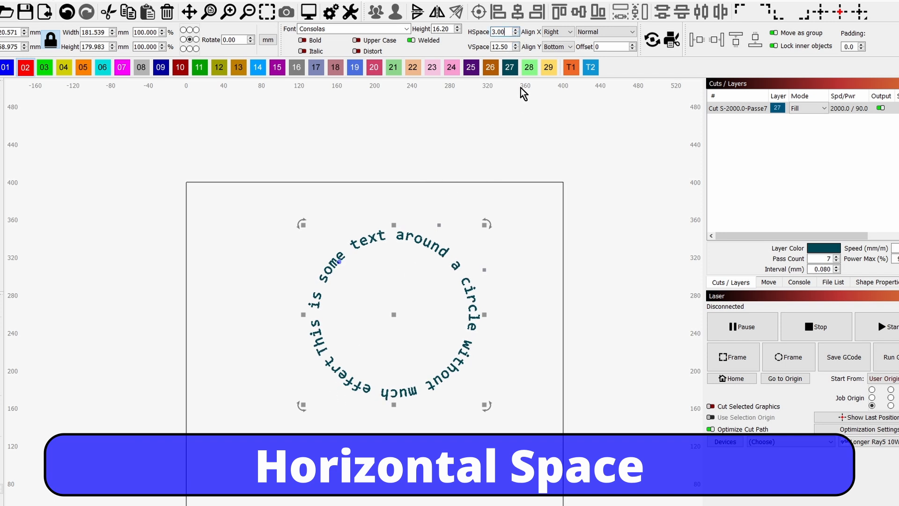
pyautogui.click(515, 34)
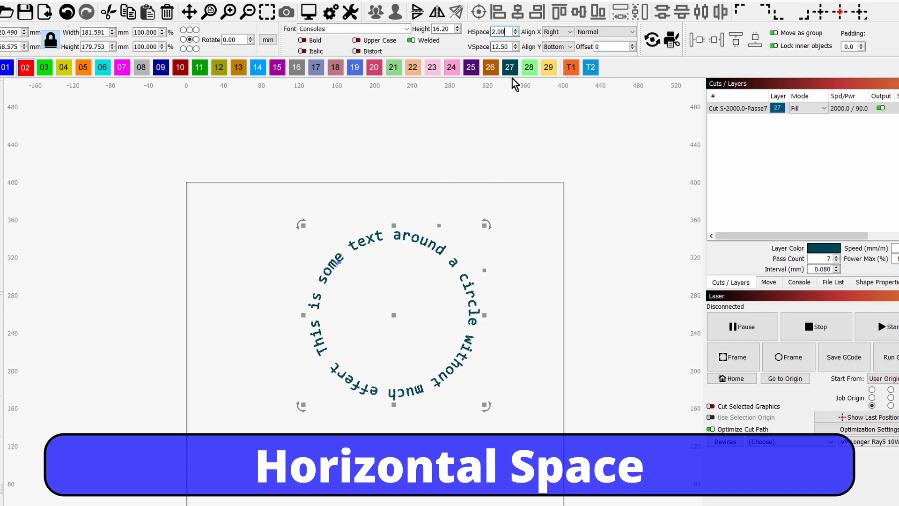
pyautogui.click(517, 44)
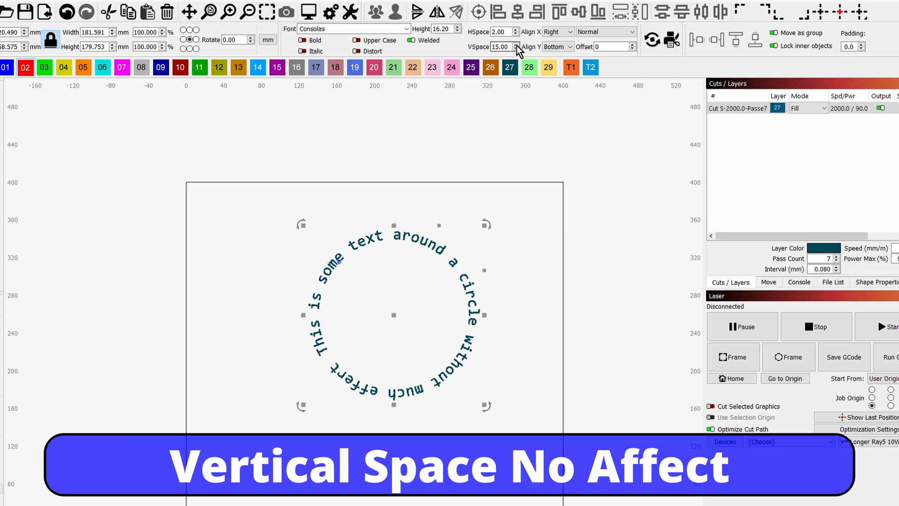
pyautogui.click(516, 44)
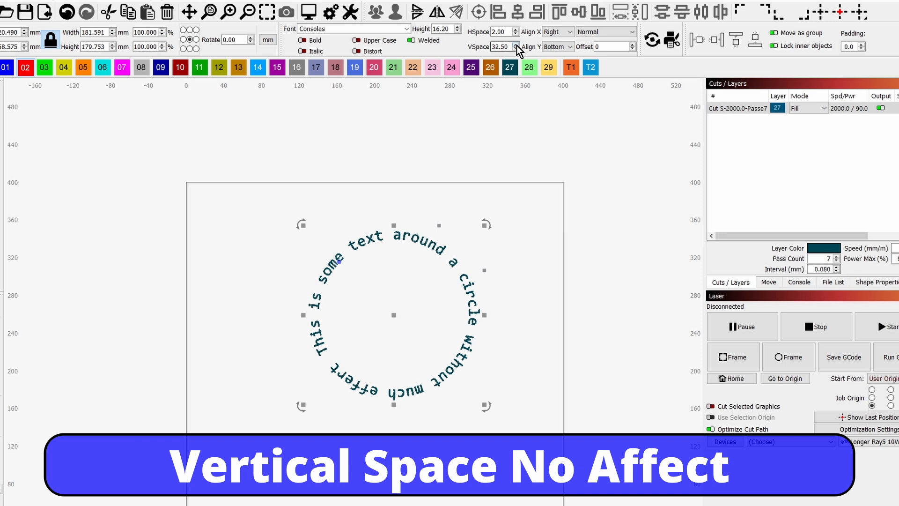
pyautogui.click(515, 44)
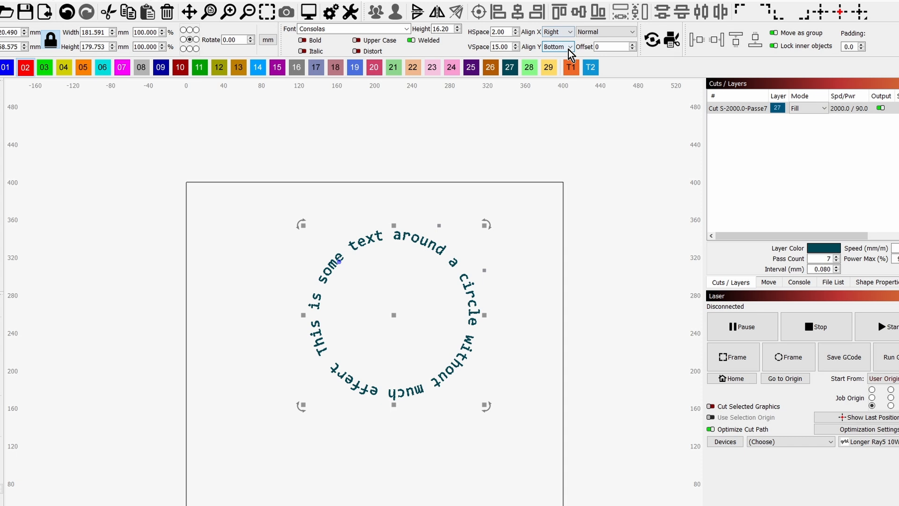
# Align the text to the top of the path at Height 11.20, keeping Top after trying Middle.
pyautogui.click(555, 47)
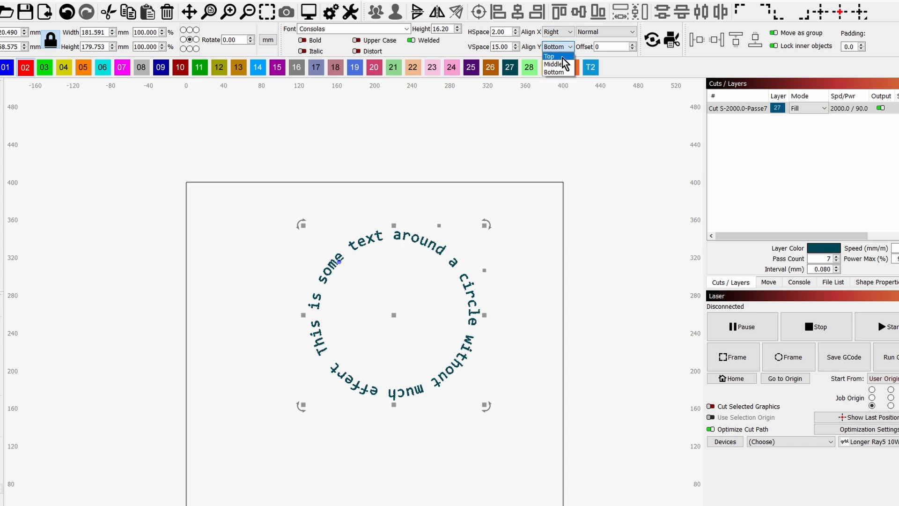
pyautogui.click(548, 56)
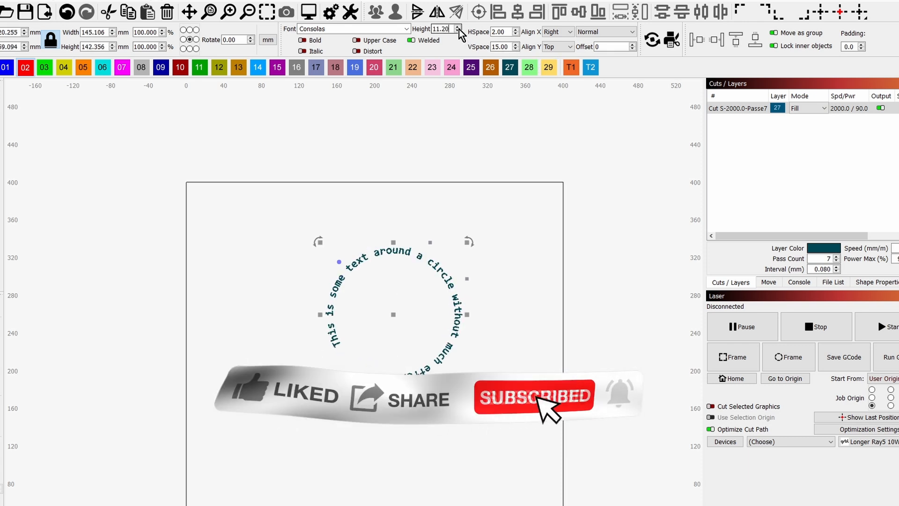
pyautogui.click(555, 47)
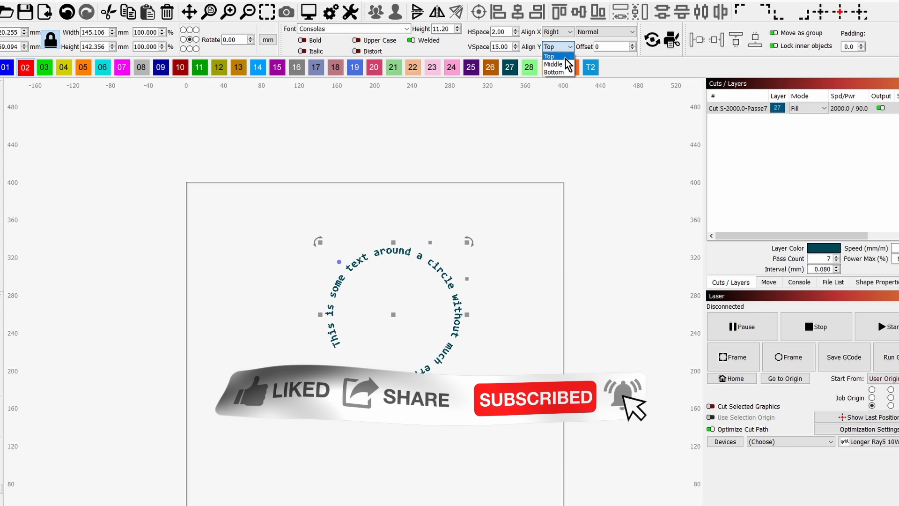
pyautogui.click(552, 63)
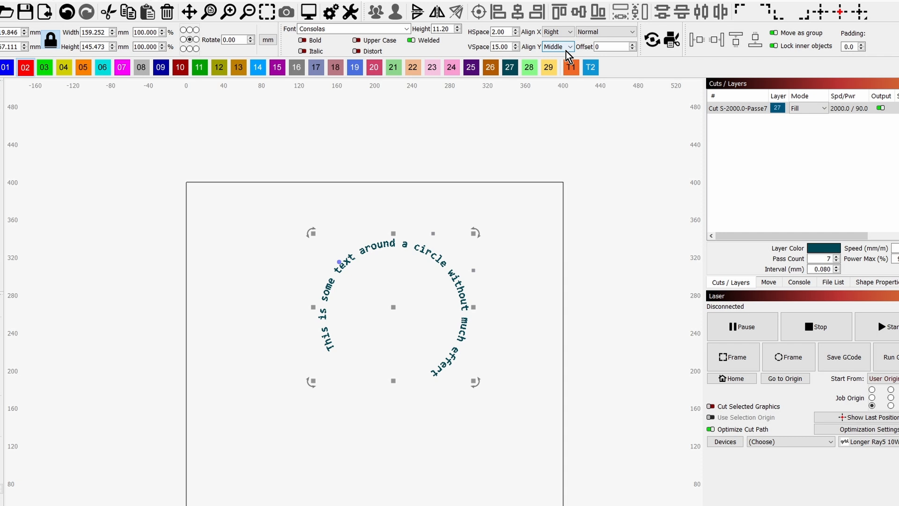
pyautogui.click(556, 46)
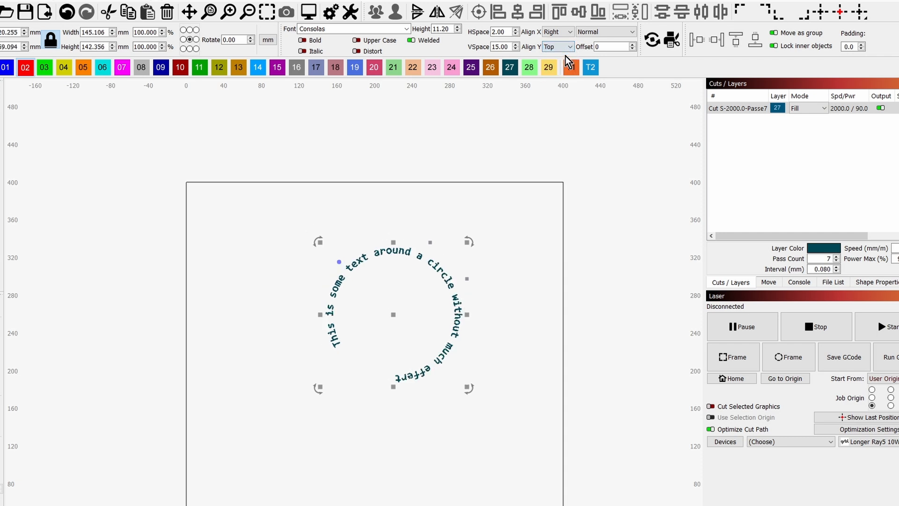
pyautogui.click(557, 32)
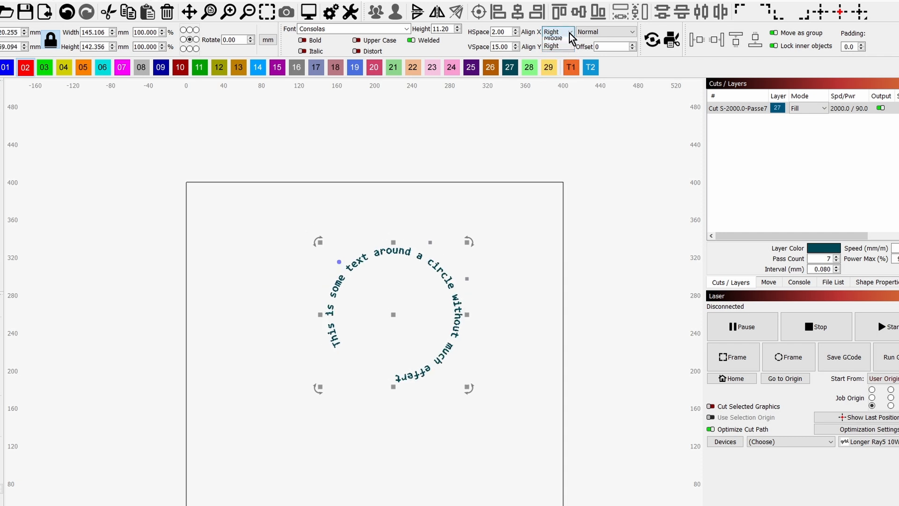
# Set horizontal alignment to Middle after trying Left, centring the text around the circle.
pyautogui.click(553, 47)
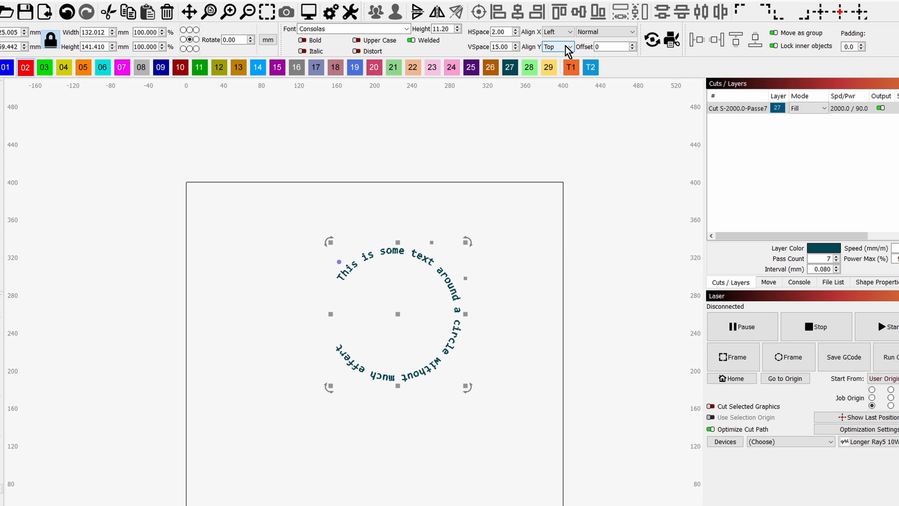
pyautogui.click(556, 32)
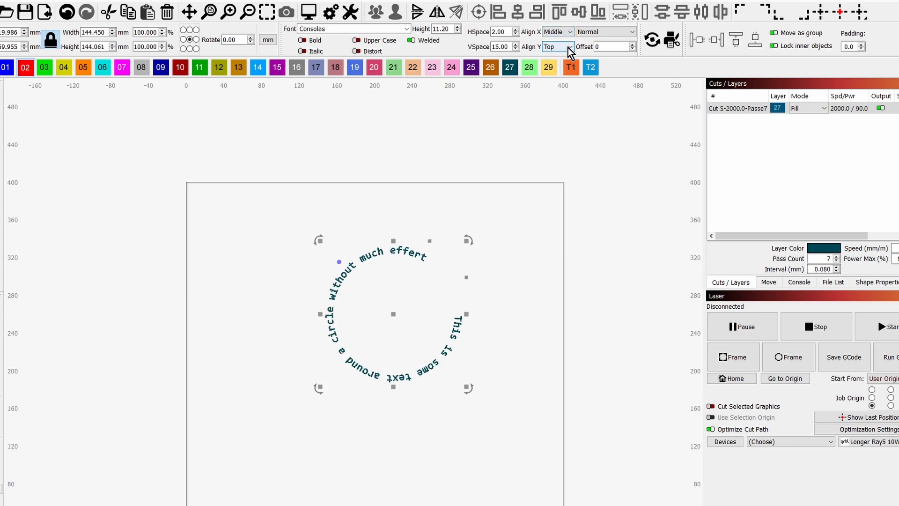
pyautogui.click(556, 32)
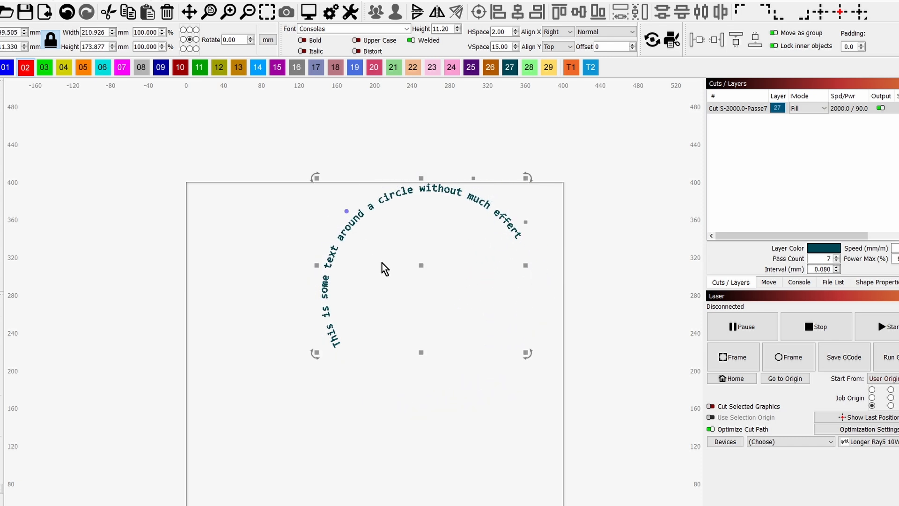
pyautogui.moveTo(402, 247)
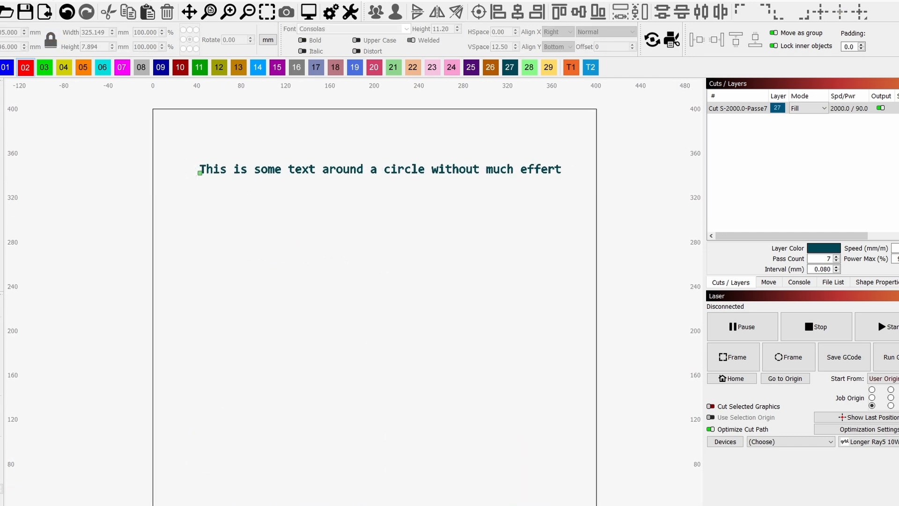
pyautogui.moveTo(384, 402)
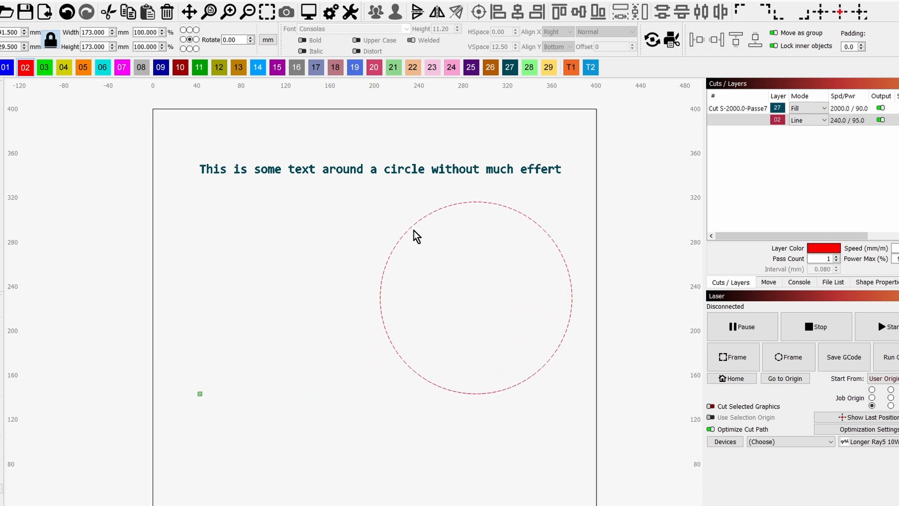
# Select the red circle so it can be moved below the straight text line.
pyautogui.click(474, 298)
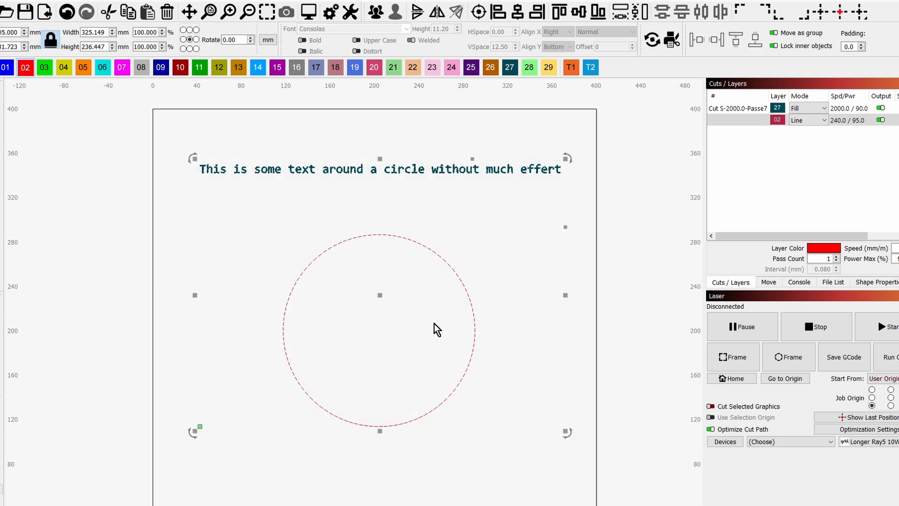
# Apply Path to Text from the context menu, then select only the wrapped text.
pyautogui.rightClick(437, 328)
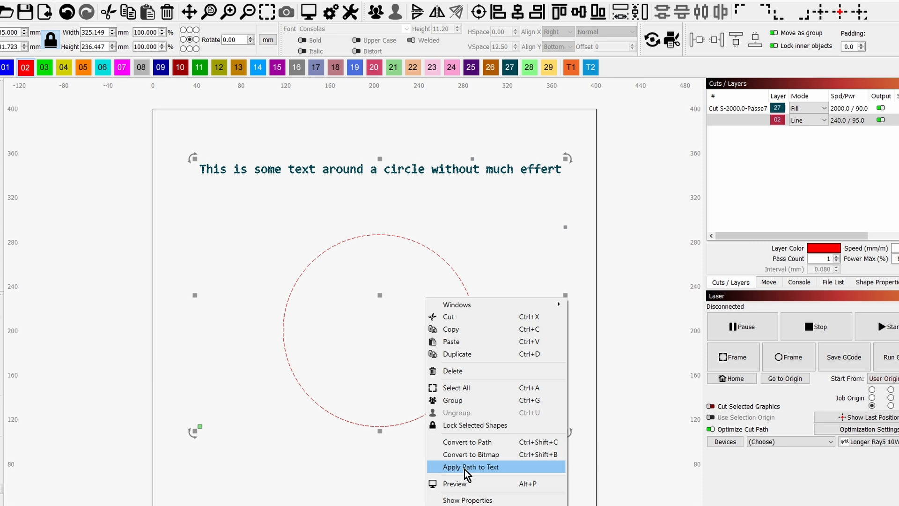
pyautogui.click(470, 466)
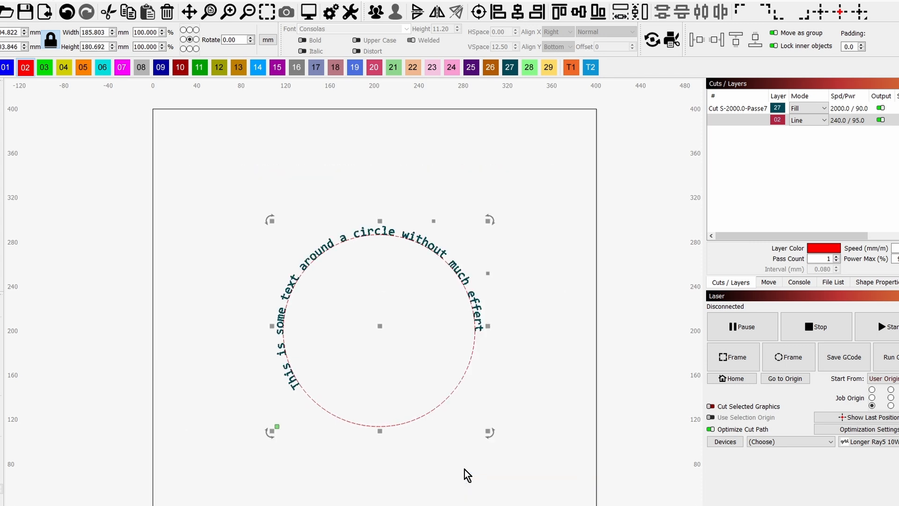
pyautogui.moveTo(388, 397)
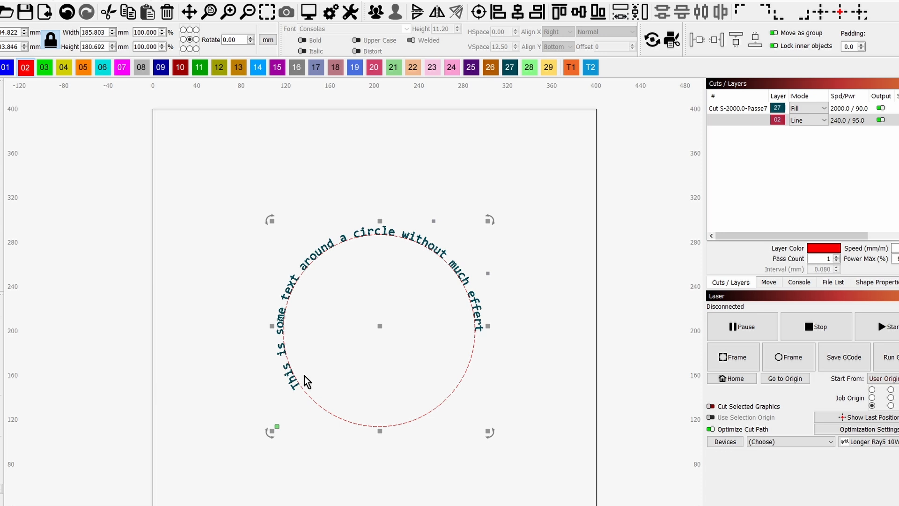
pyautogui.click(462, 137)
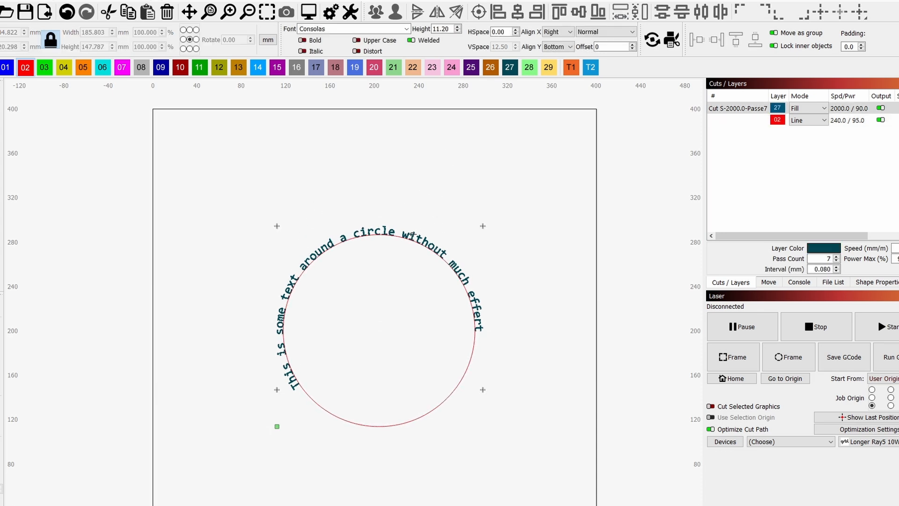
# Adjust the text Height with the spinner and enter 12.00 in the Height field.
pyautogui.click(457, 28)
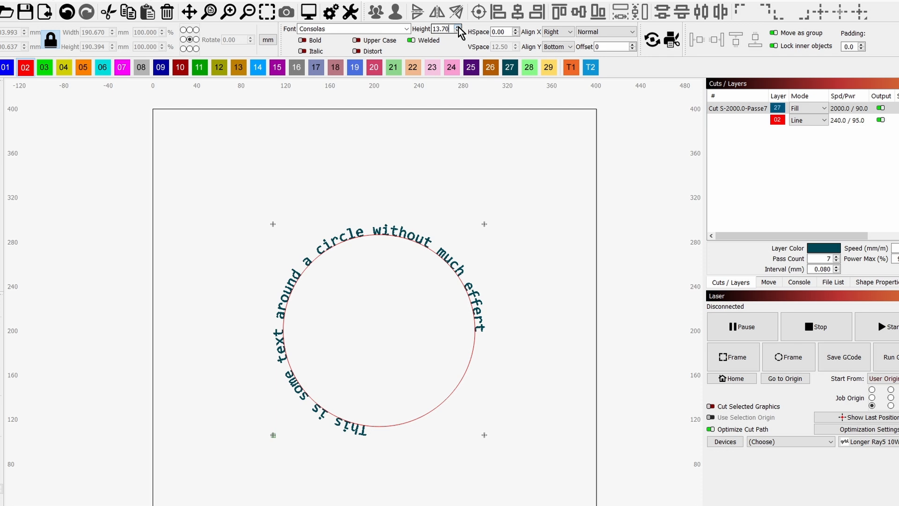
pyautogui.click(457, 29)
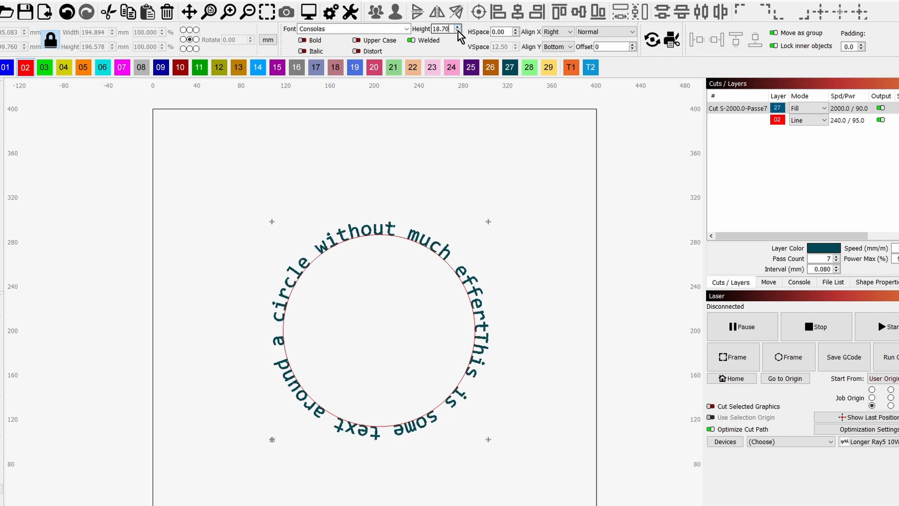
pyautogui.click(457, 35)
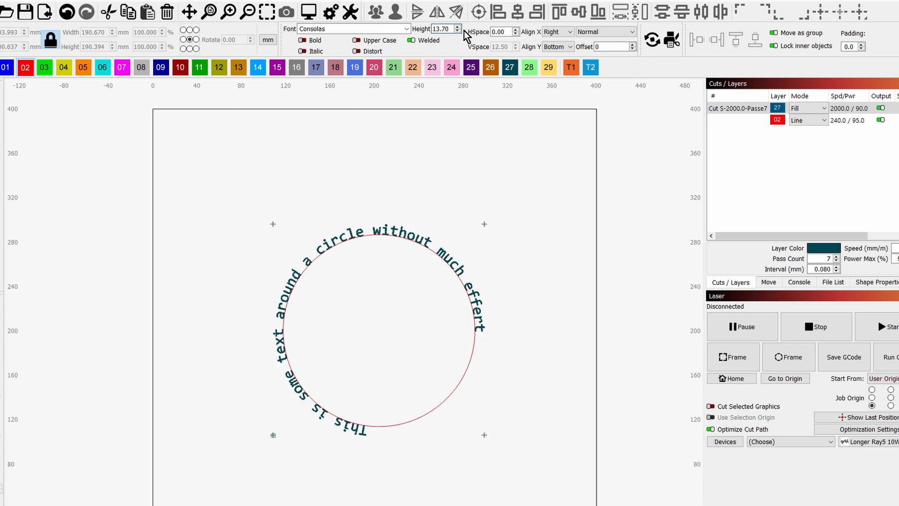
pyautogui.click(457, 29)
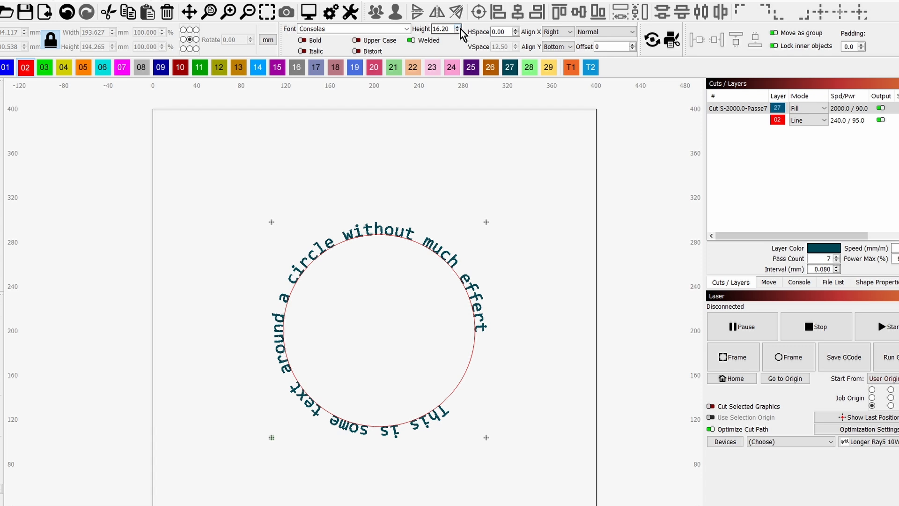
pyautogui.tripleClick(441, 29)
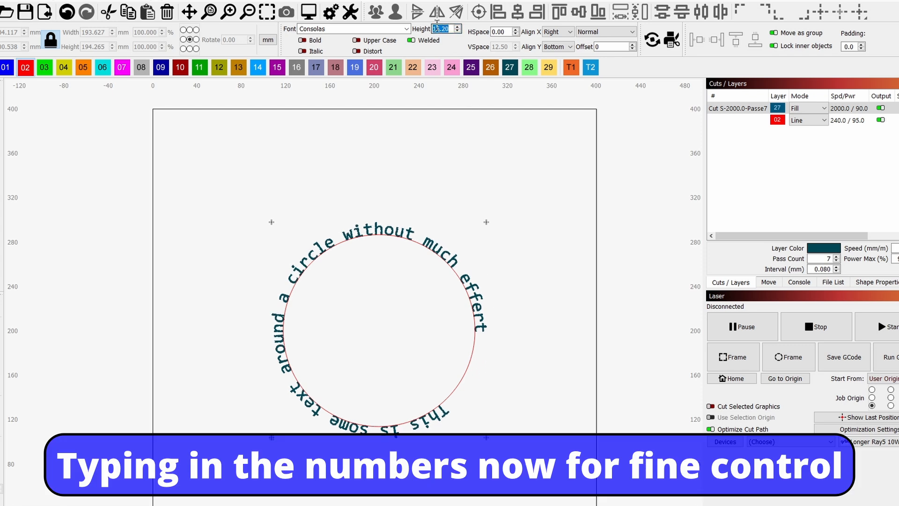
pyautogui.write('12.00')
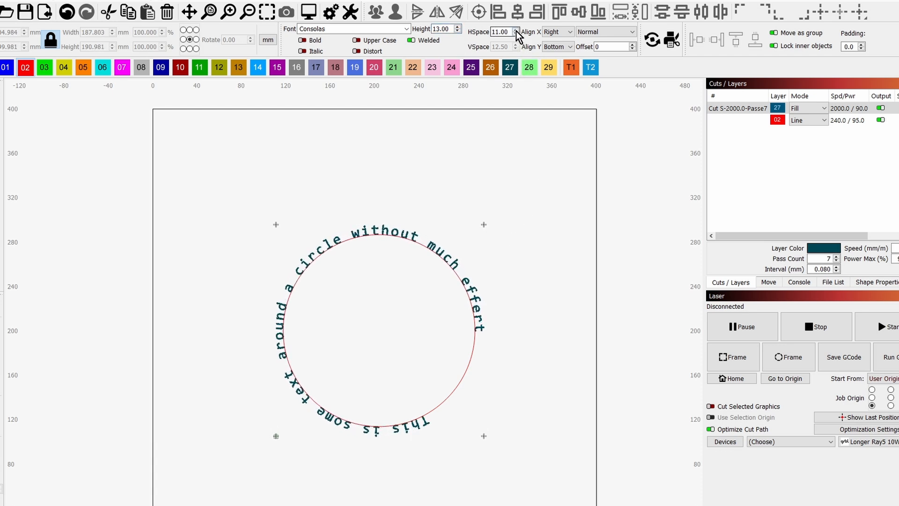
# Raise HSpace to 23.00 so the letters spread nearly all the way round the circle.
pyautogui.click(515, 29)
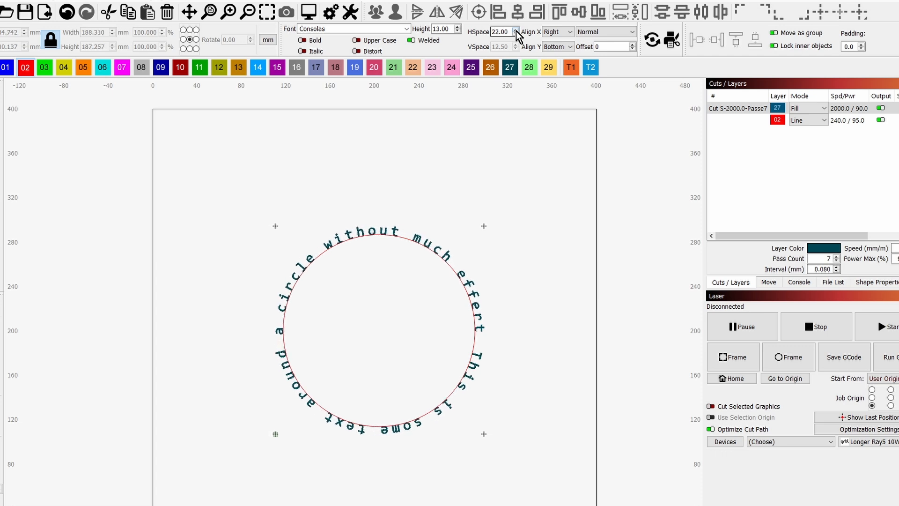
pyautogui.click(515, 29)
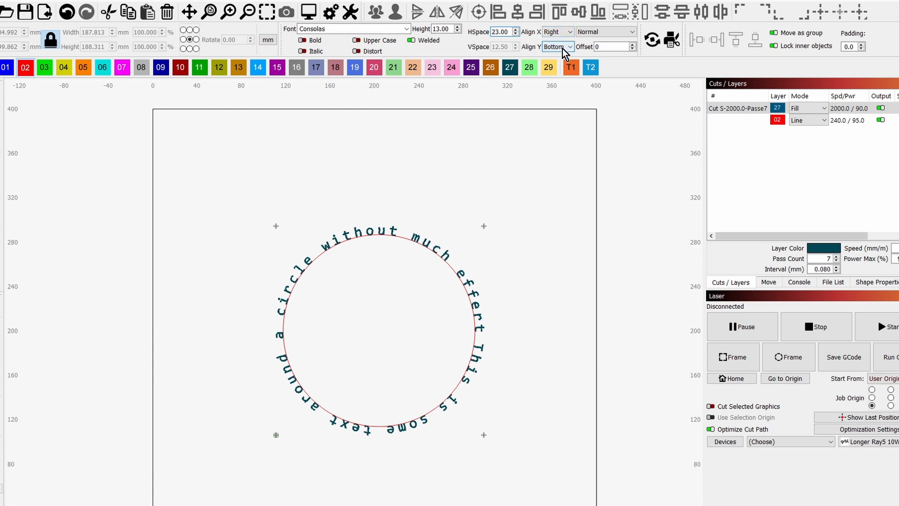
# Set Align Y to Top after trying Middle, placing the text just inside the circle.
pyautogui.click(555, 47)
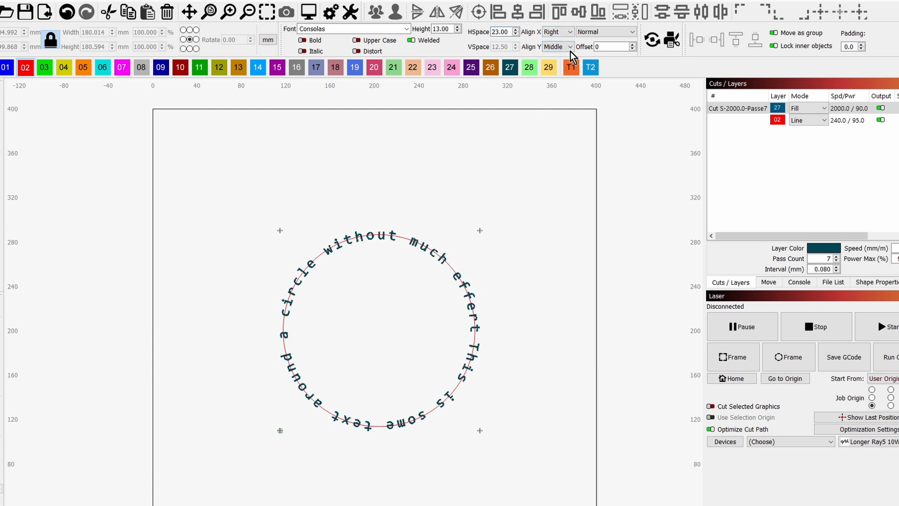
pyautogui.click(555, 47)
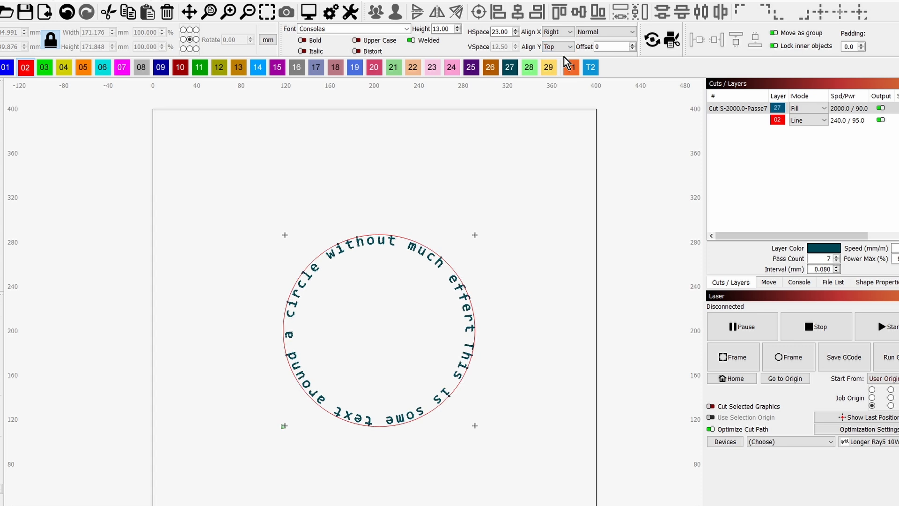
# Set Align X to Middle after trying Left and Right, then deselect to view the result.
pyautogui.click(555, 32)
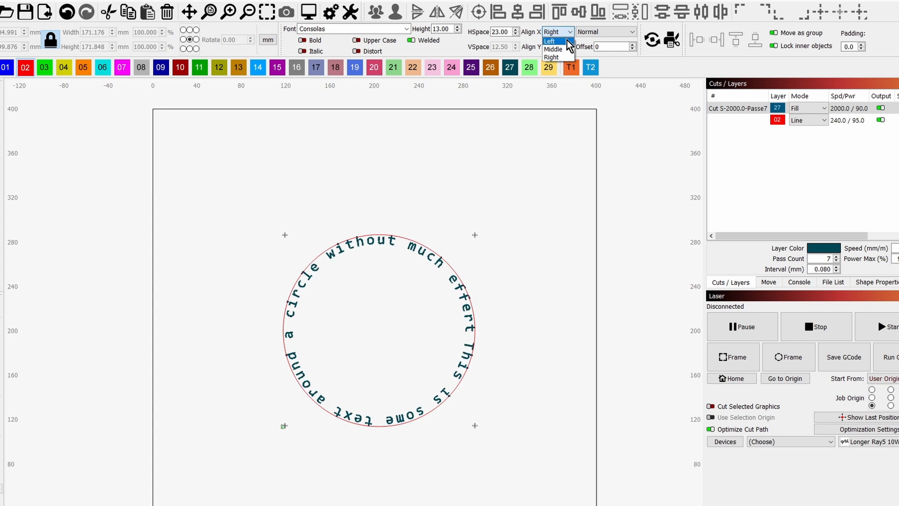
pyautogui.click(549, 41)
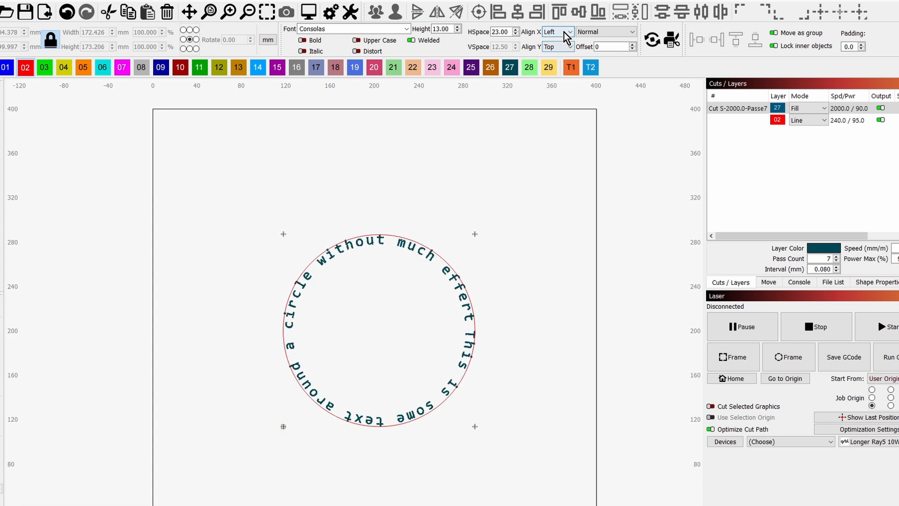
pyautogui.click(556, 32)
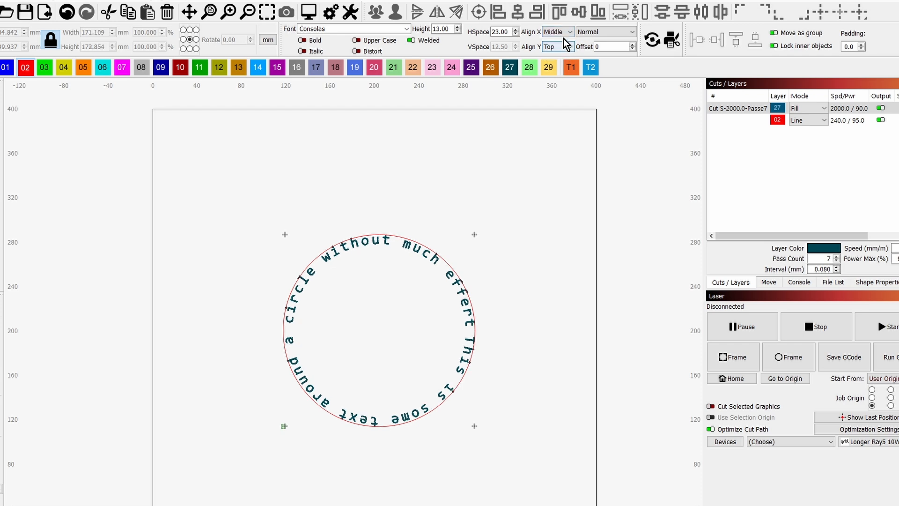
pyautogui.click(557, 31)
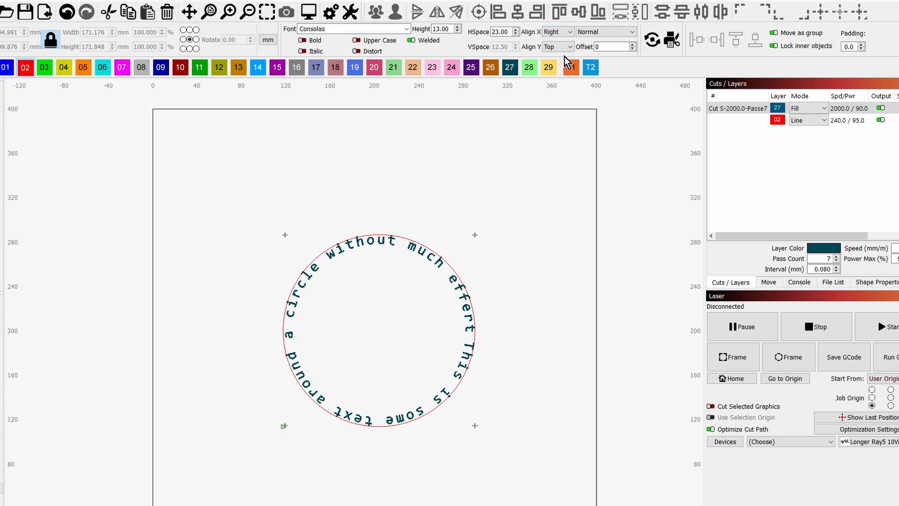
pyautogui.click(575, 32)
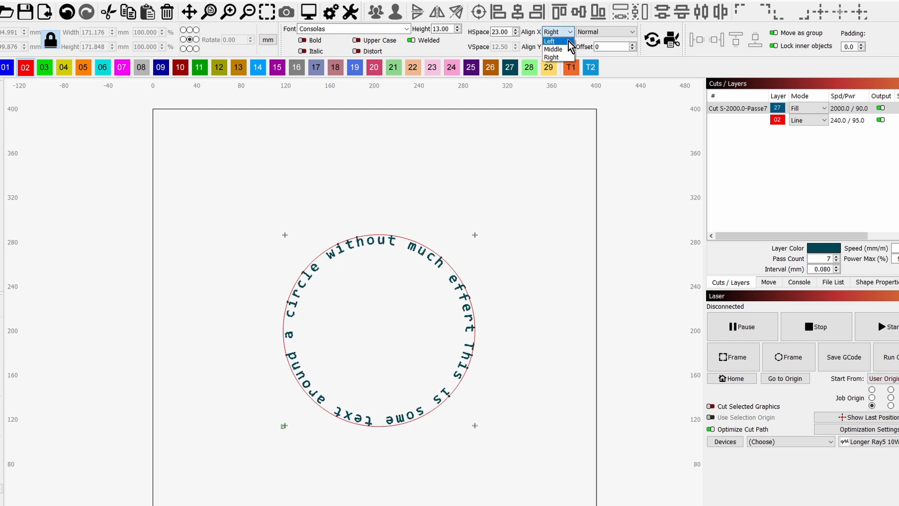
pyautogui.click(552, 48)
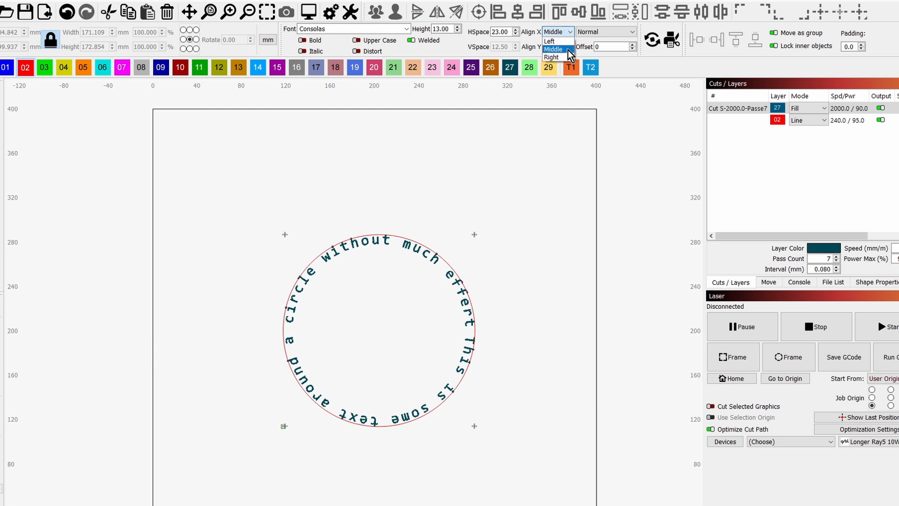
pyautogui.click(555, 47)
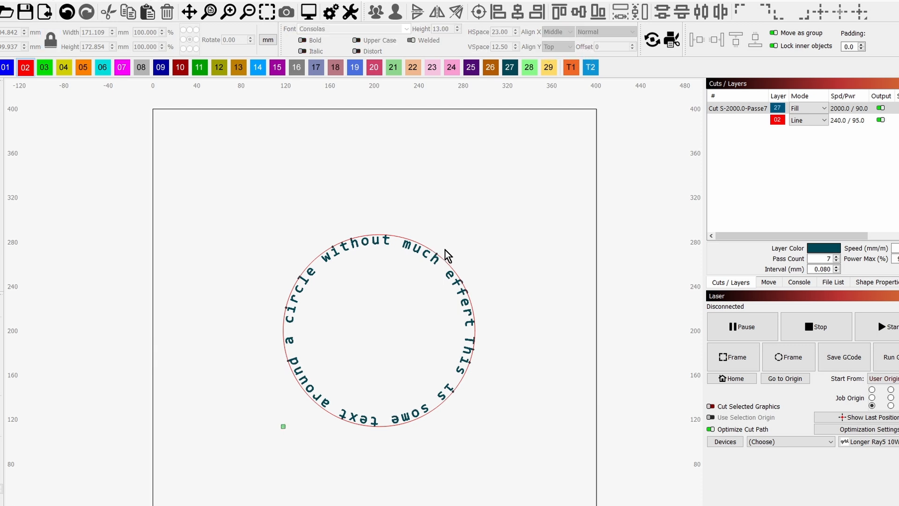
pyautogui.moveTo(412, 197)
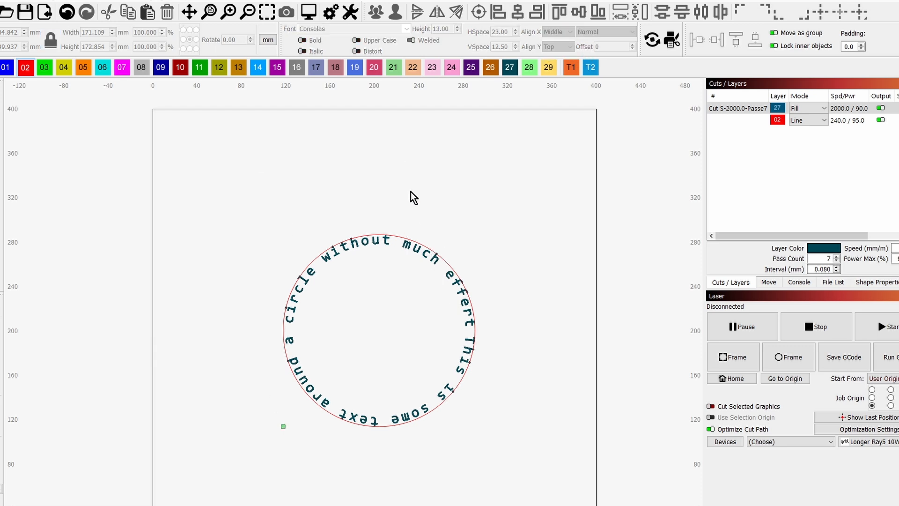